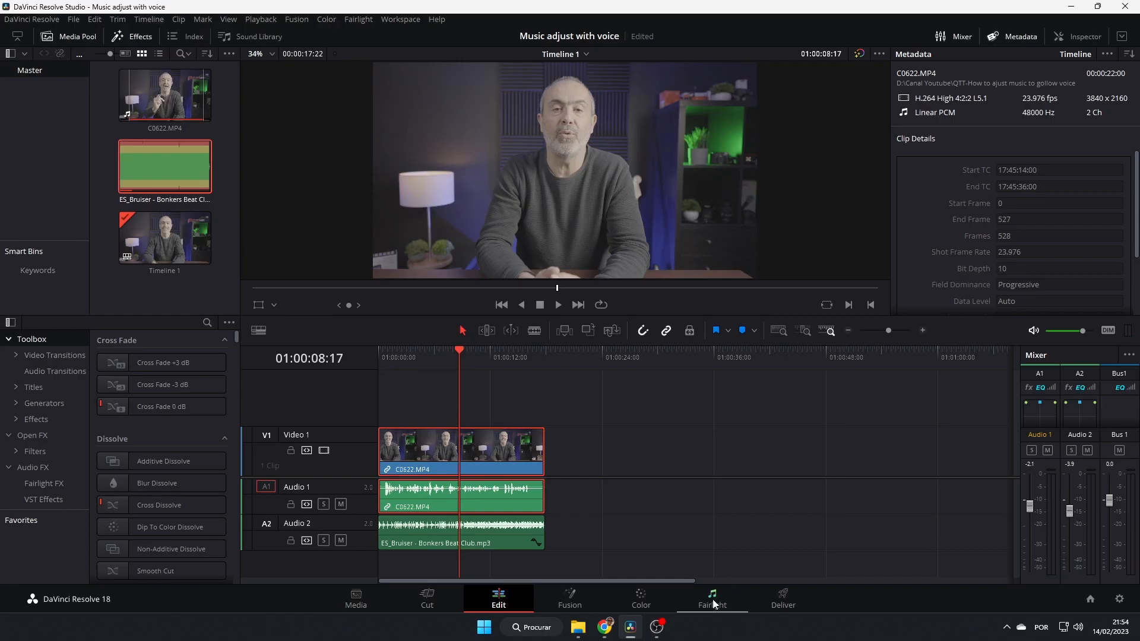
Enter the Fairlight page with the mixer visible and bring up Audio 1's Dynamics settings.
click(711, 598)
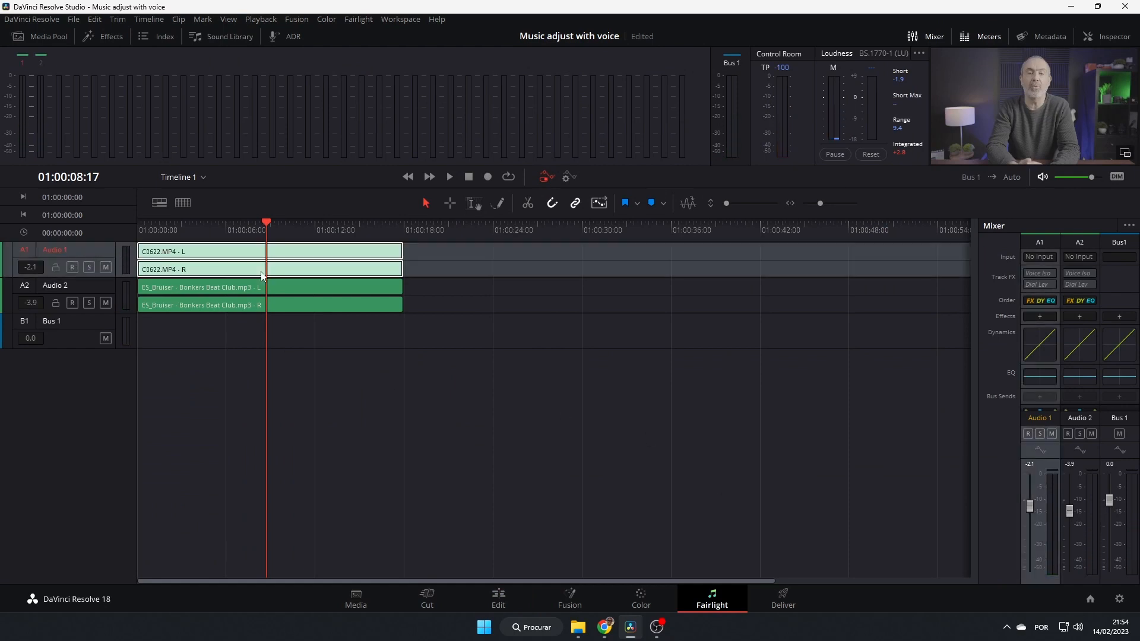
mouse_move(959, 403)
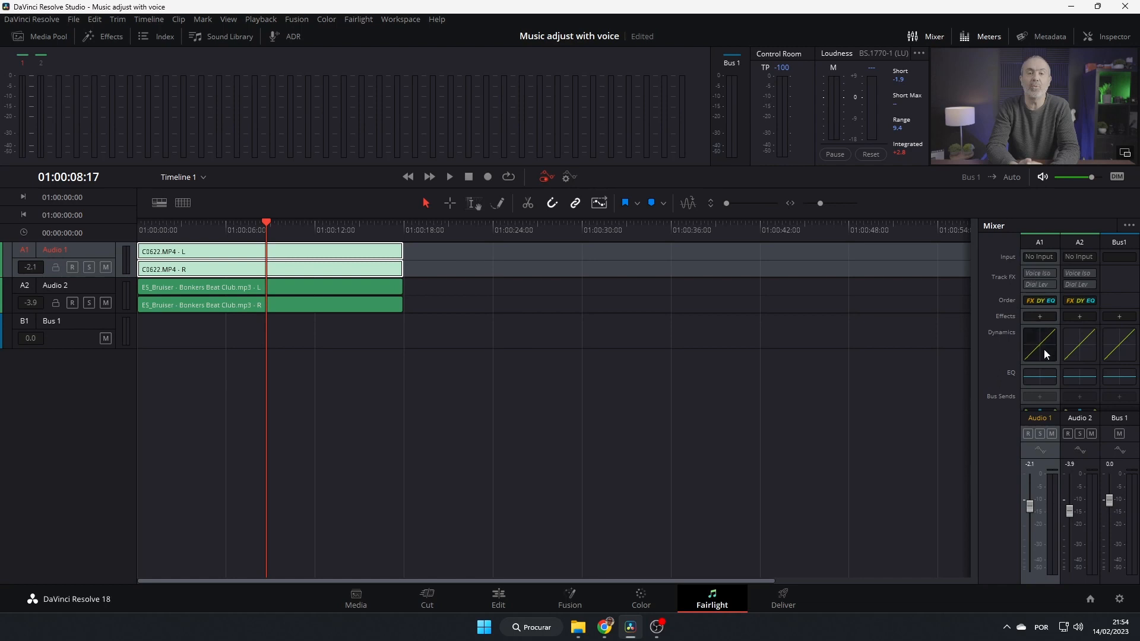
mouse_move(1044, 350)
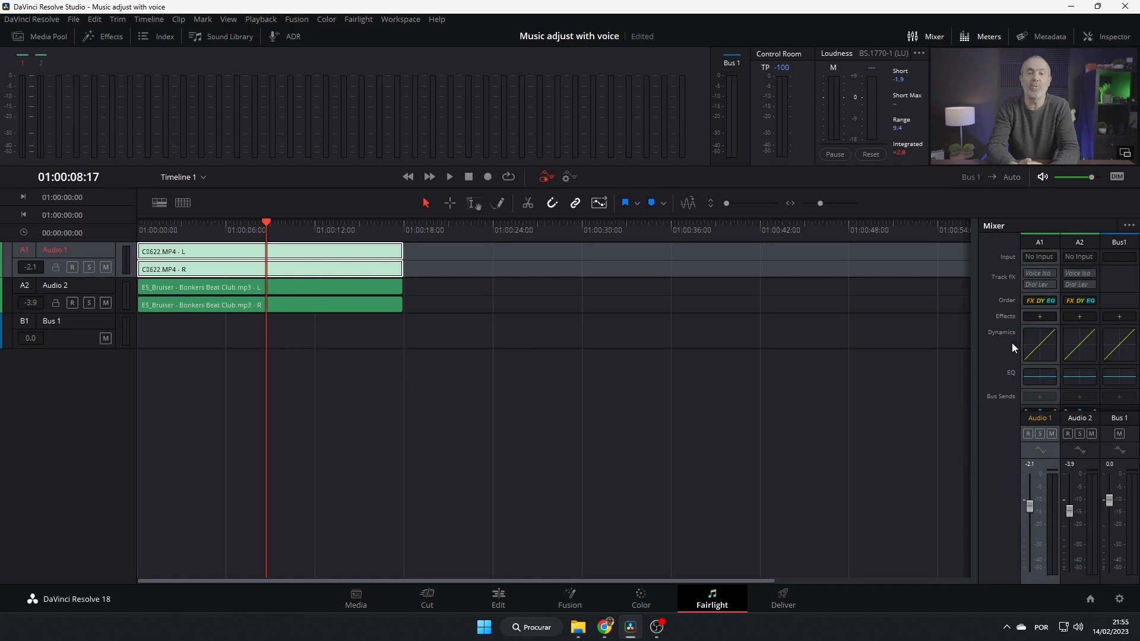
mouse_move(1025, 201)
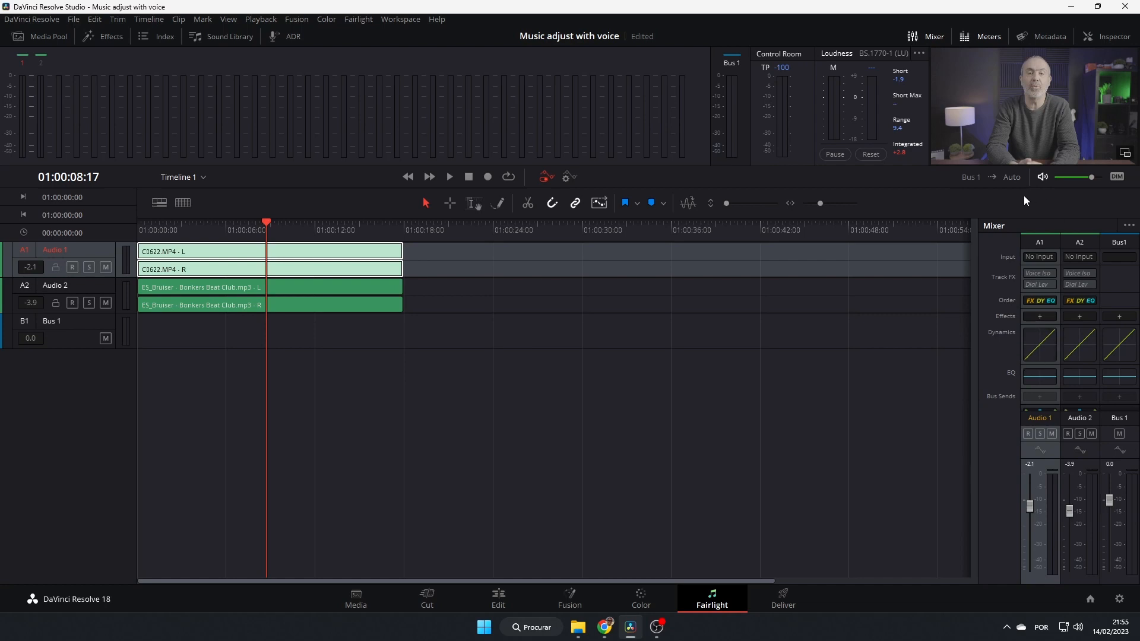
click(934, 37)
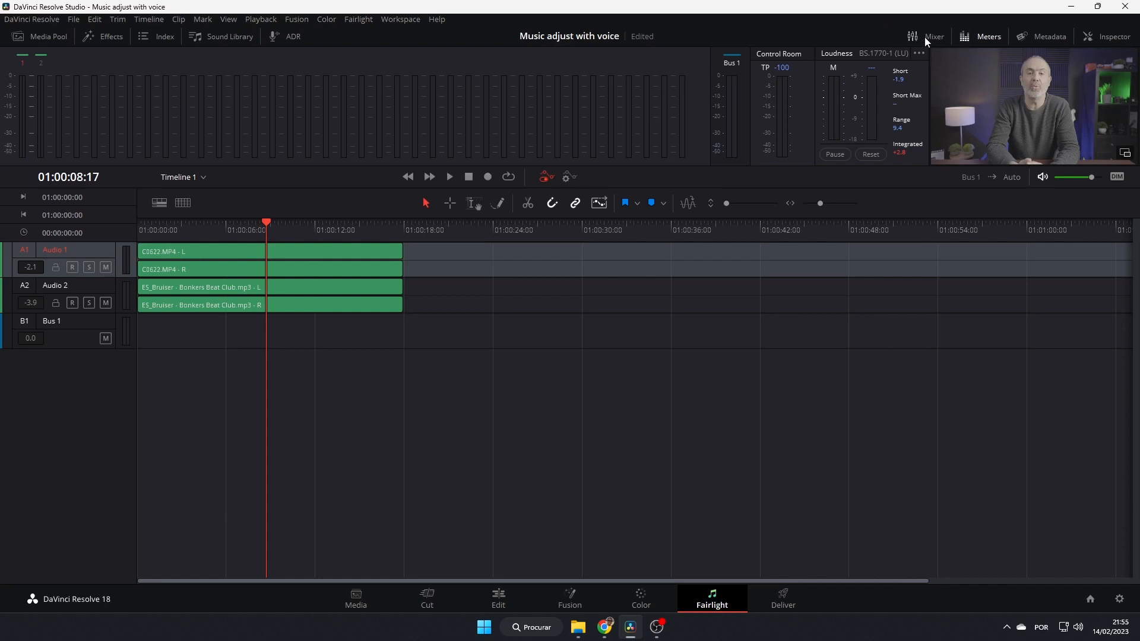
click(933, 36)
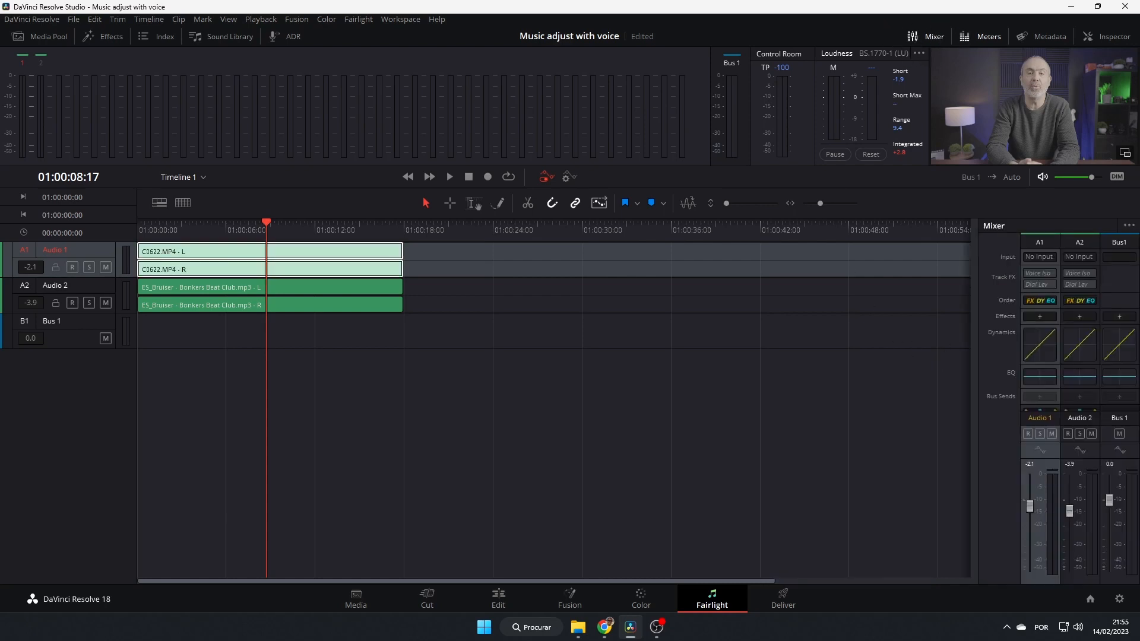
click(1040, 342)
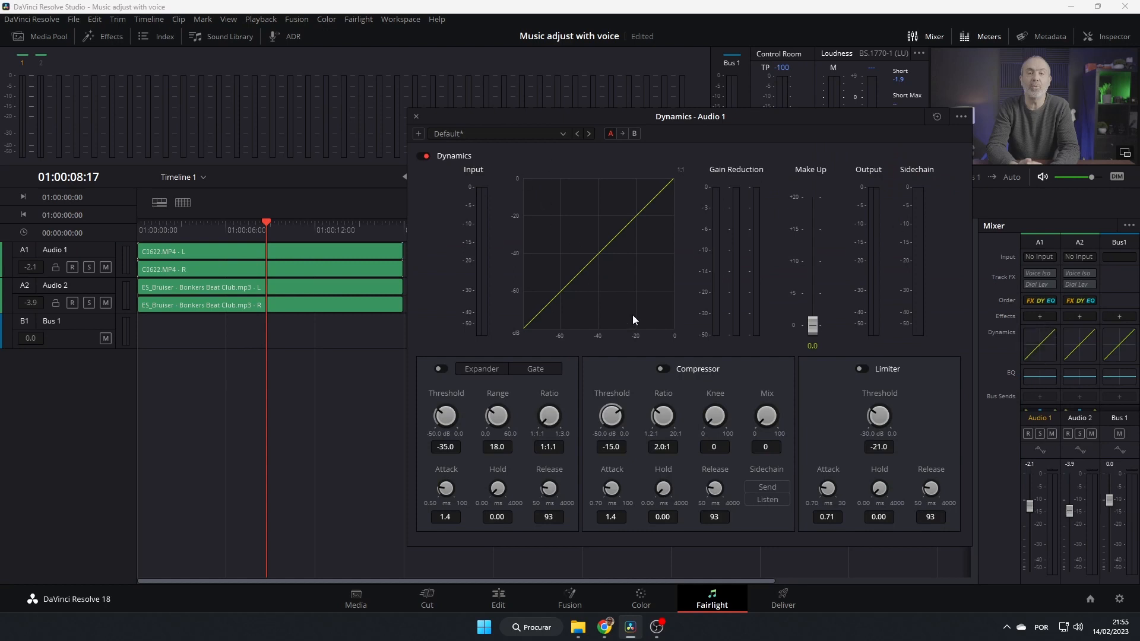
mouse_move(795, 500)
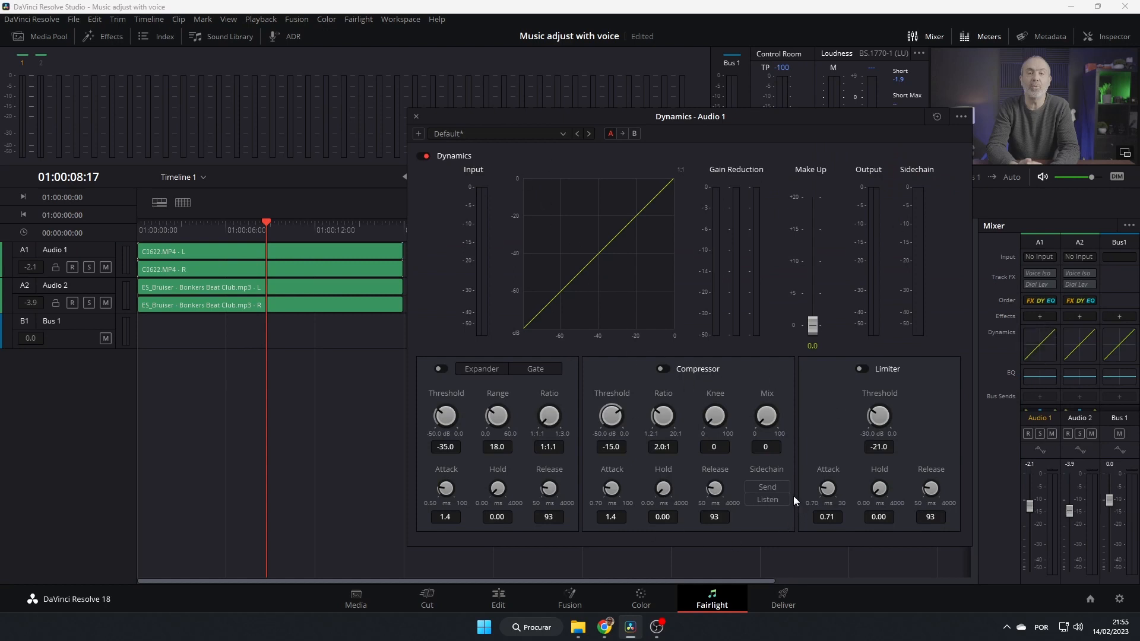
Set Audio 1's compressor sidechain to Send, creating the Sidechain bus B2.
click(766, 487)
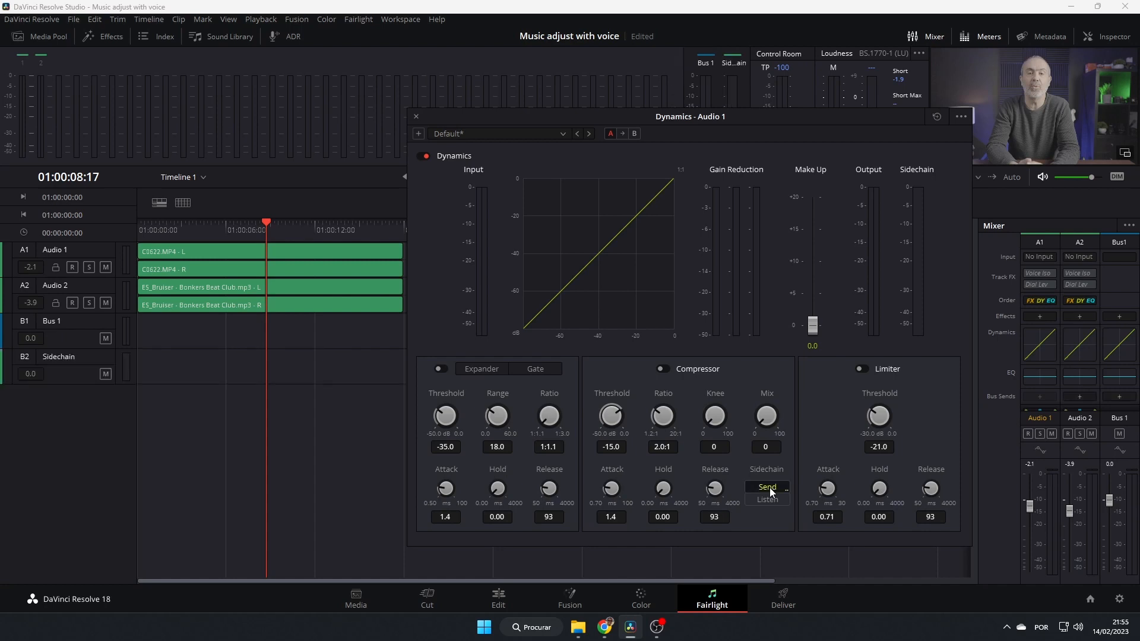
mouse_move(672, 411)
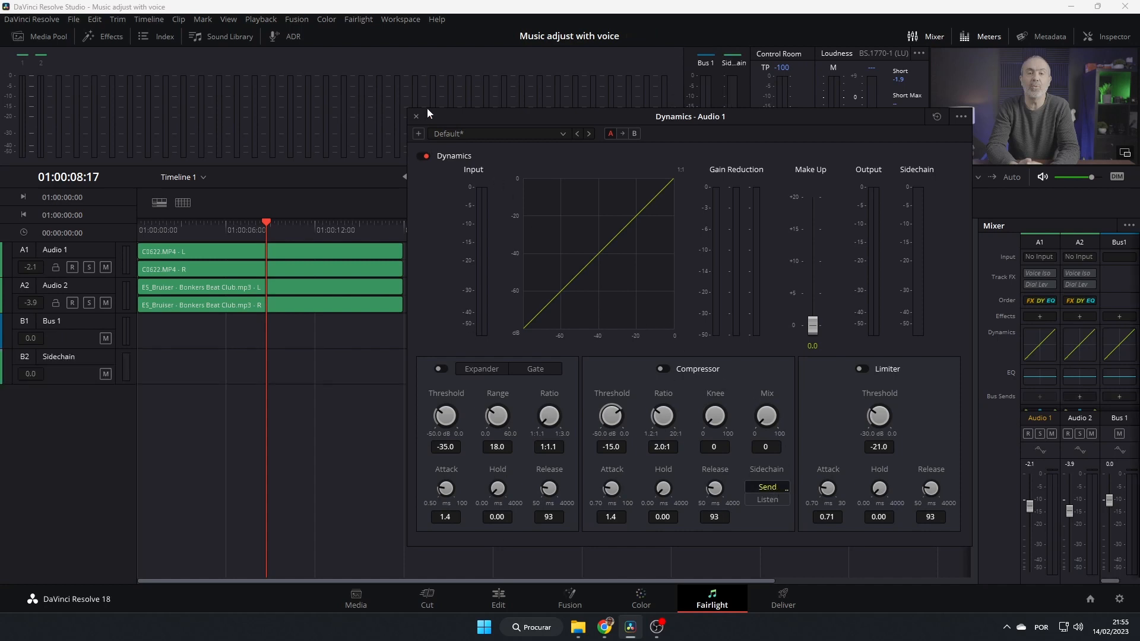
click(415, 116)
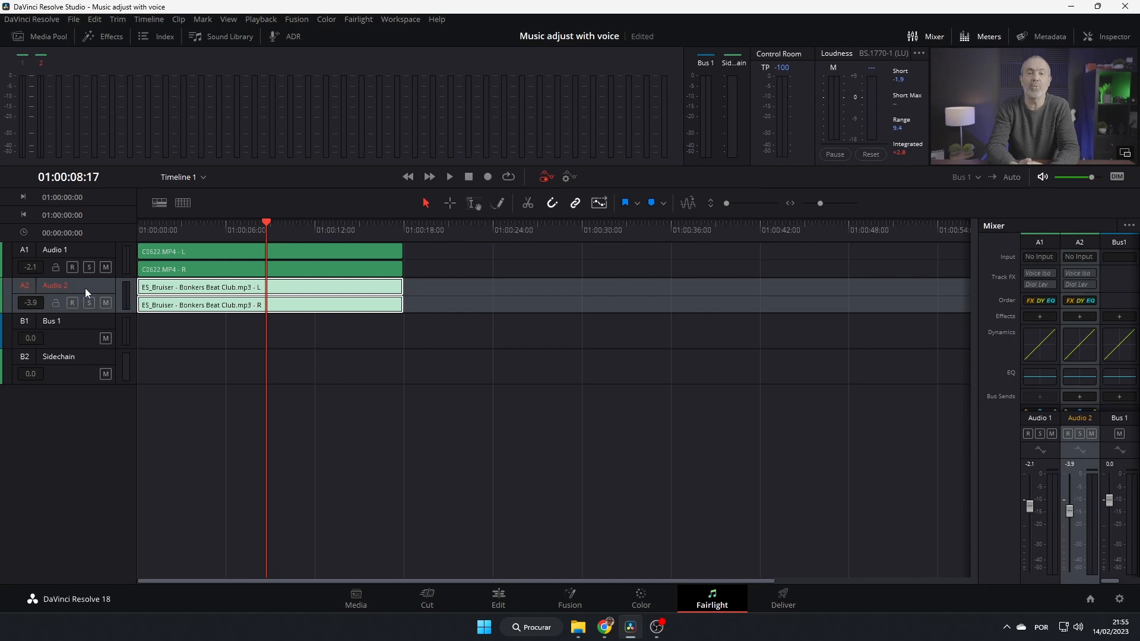
Enable Audio 2's compressor and set its sidechain to Listen to the voice bus.
click(1079, 343)
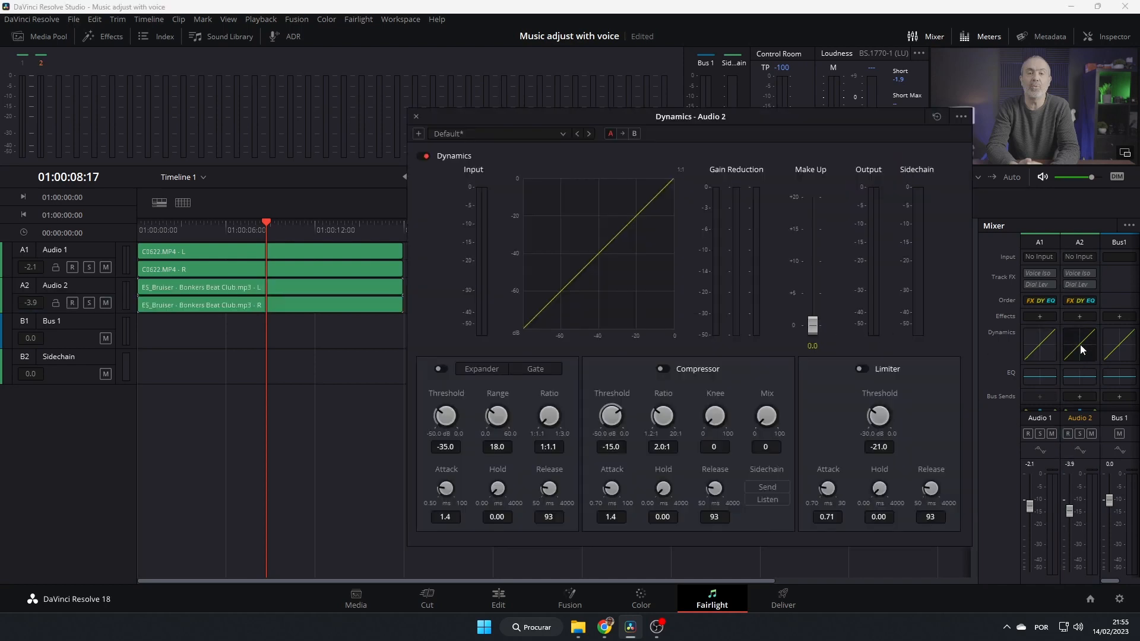
mouse_move(1083, 348)
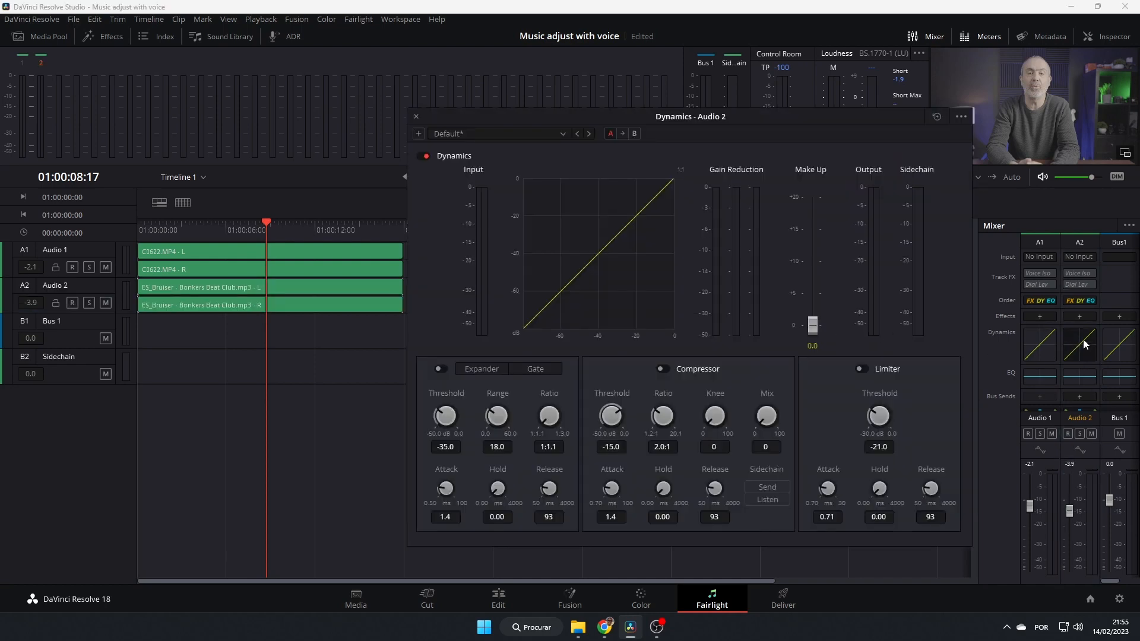
click(660, 368)
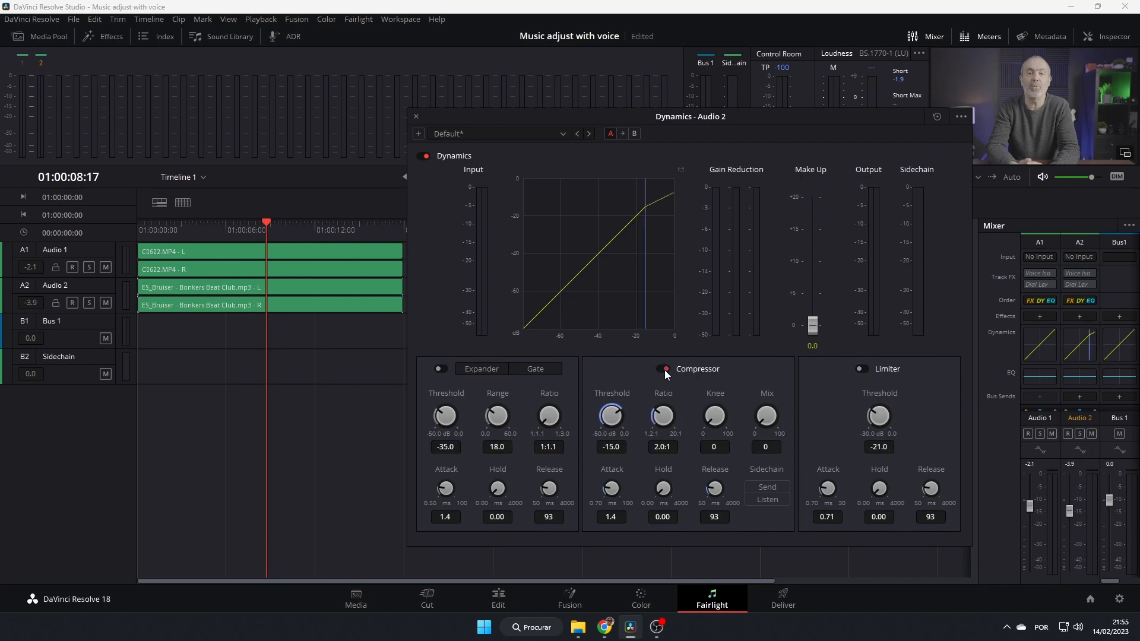
click(661, 368)
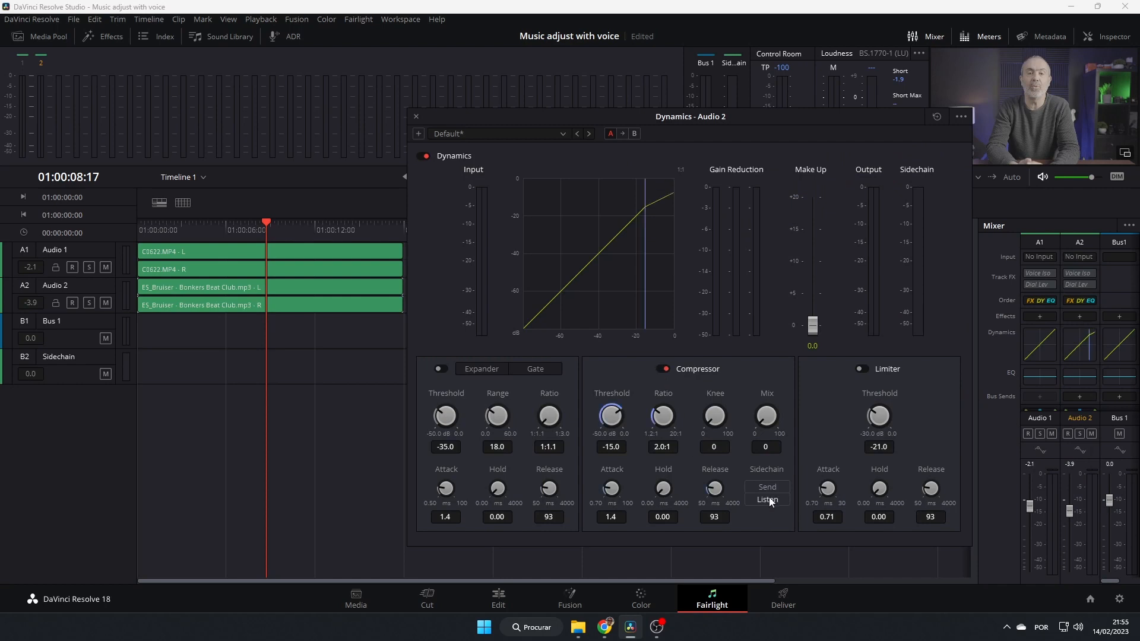
click(766, 500)
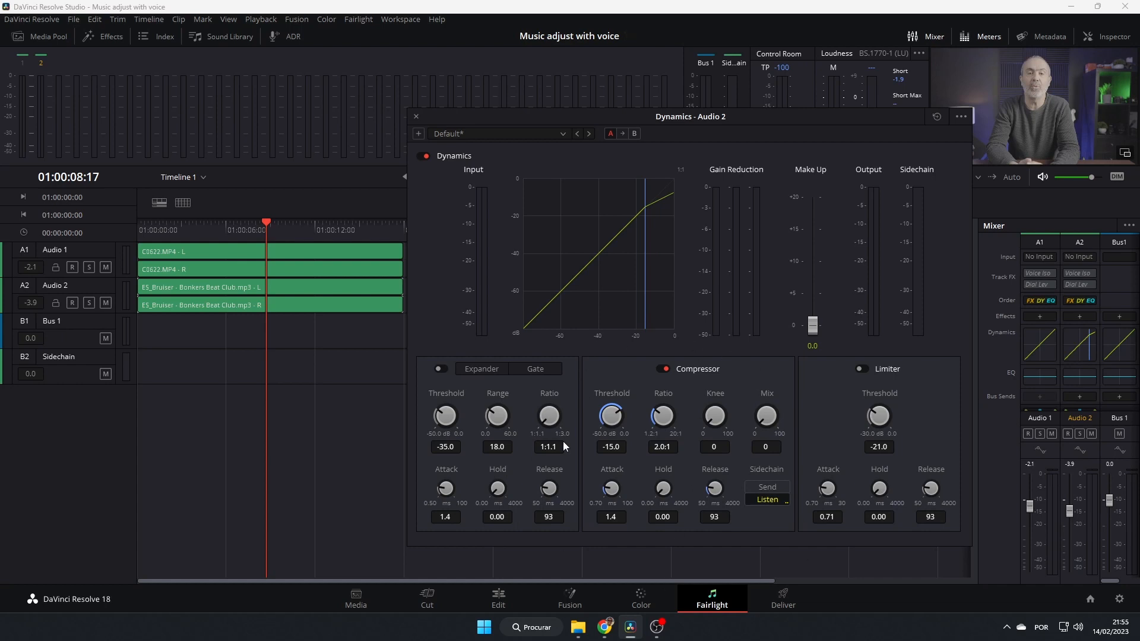
mouse_move(716, 496)
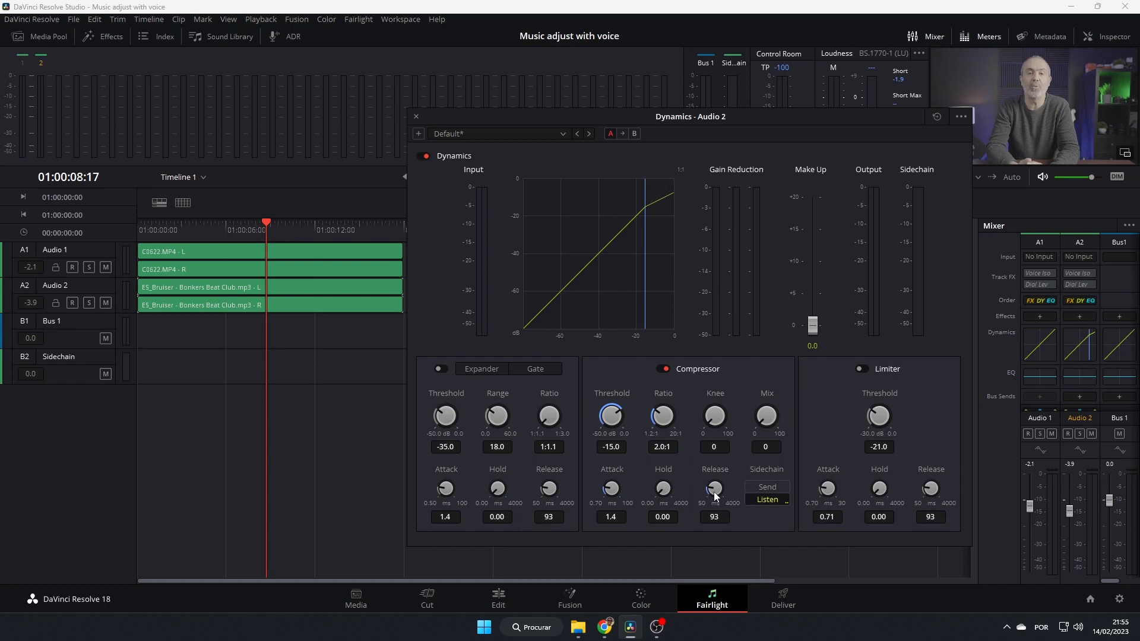
mouse_move(578, 451)
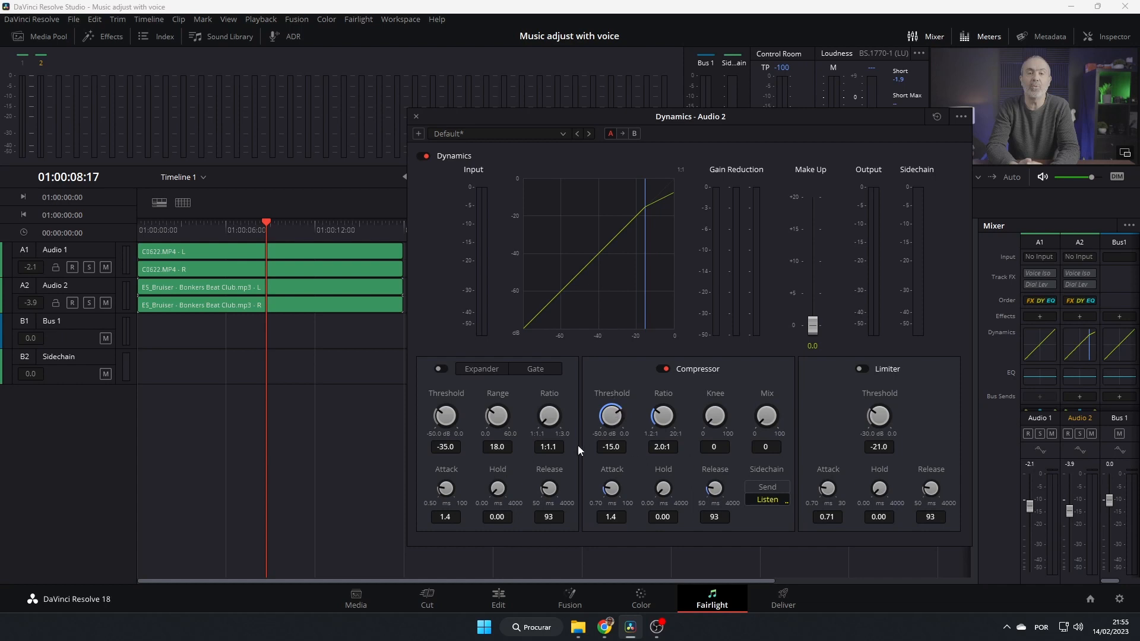
mouse_move(595, 472)
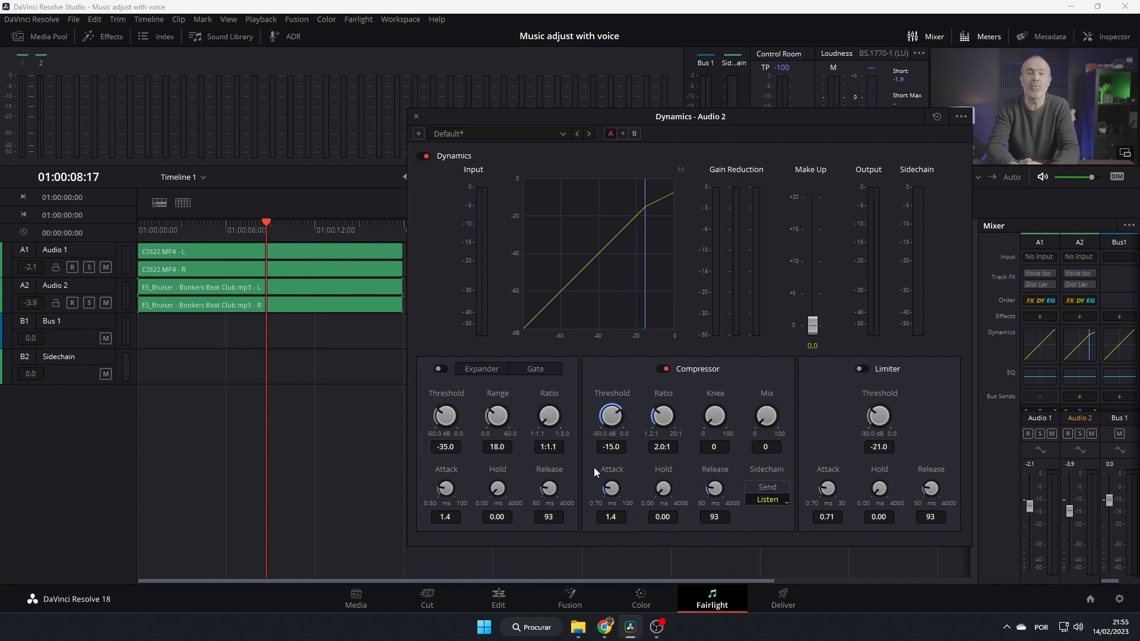
mouse_move(672, 463)
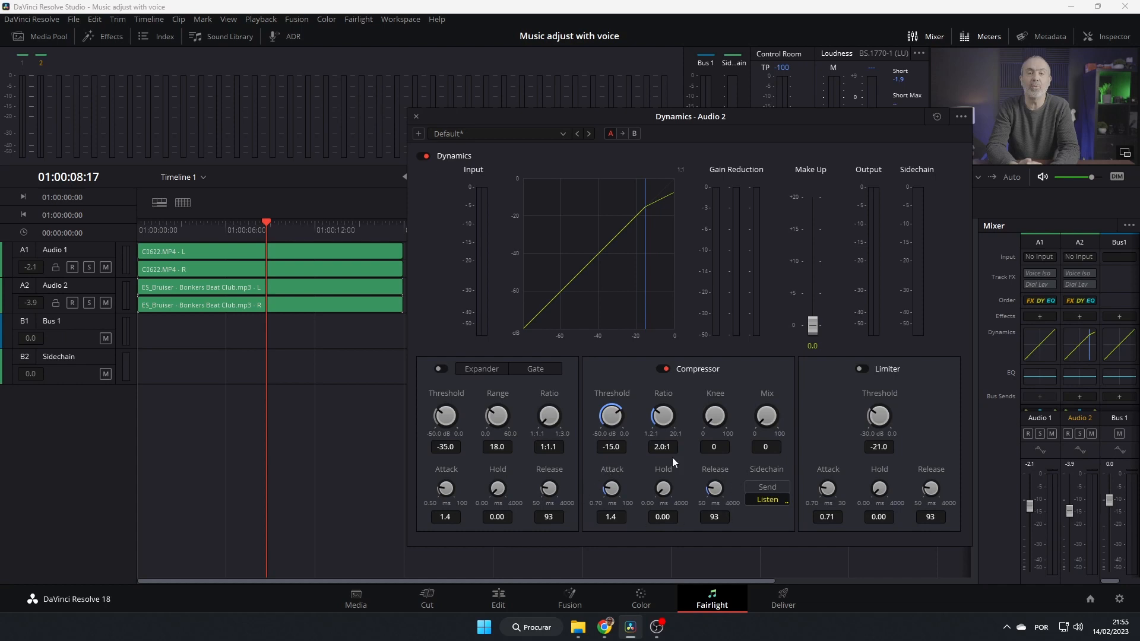